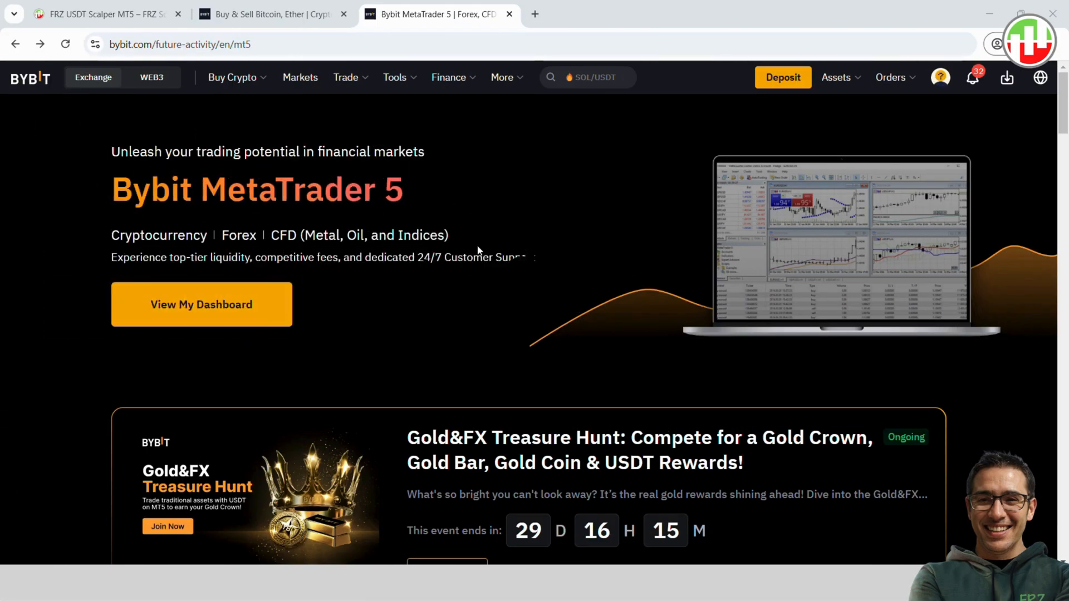
Open the Bybit MT5 dashboard, review Deposit options, and view the Bybit-Live login credentials
{"action": "scroll", "scroll_direction": "down", "scroll_amount": 3}
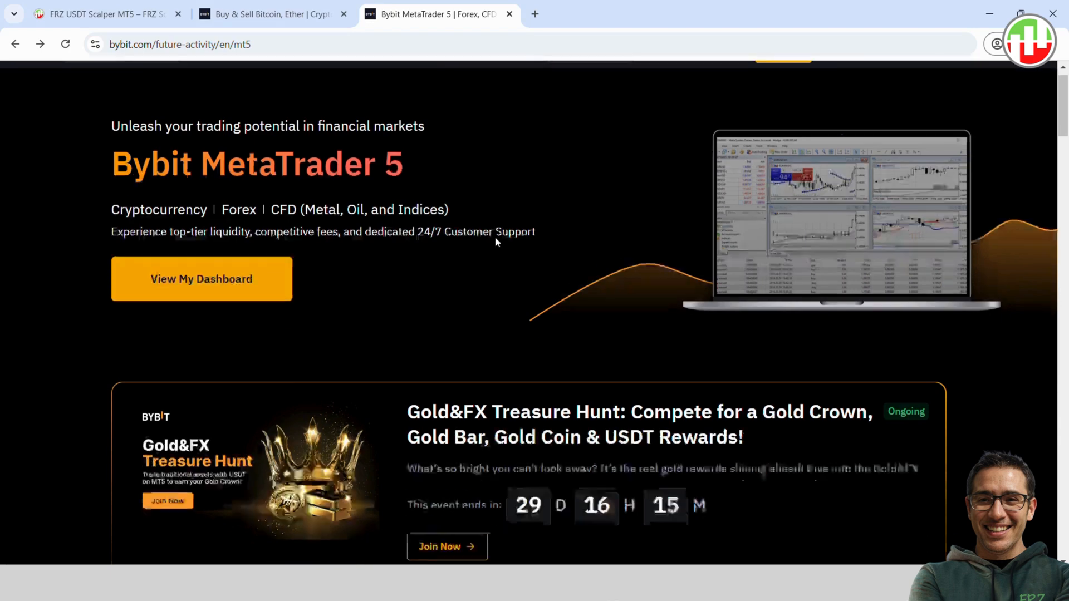
{"action": "scroll", "scroll_direction": "down", "scroll_amount": 3}
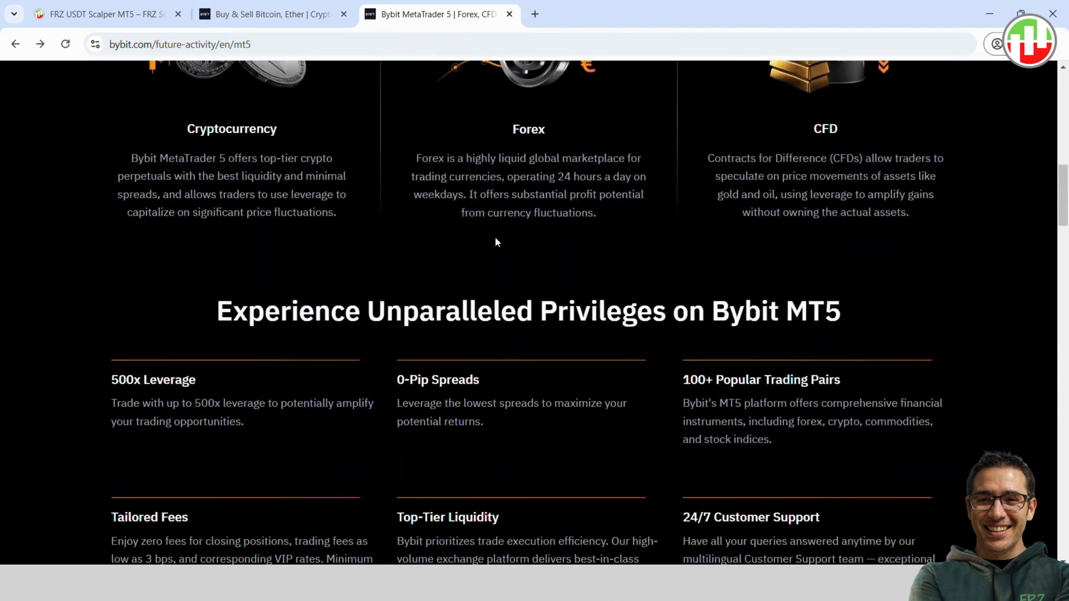
{"action": "scroll", "scroll_direction": "down", "scroll_amount": 3}
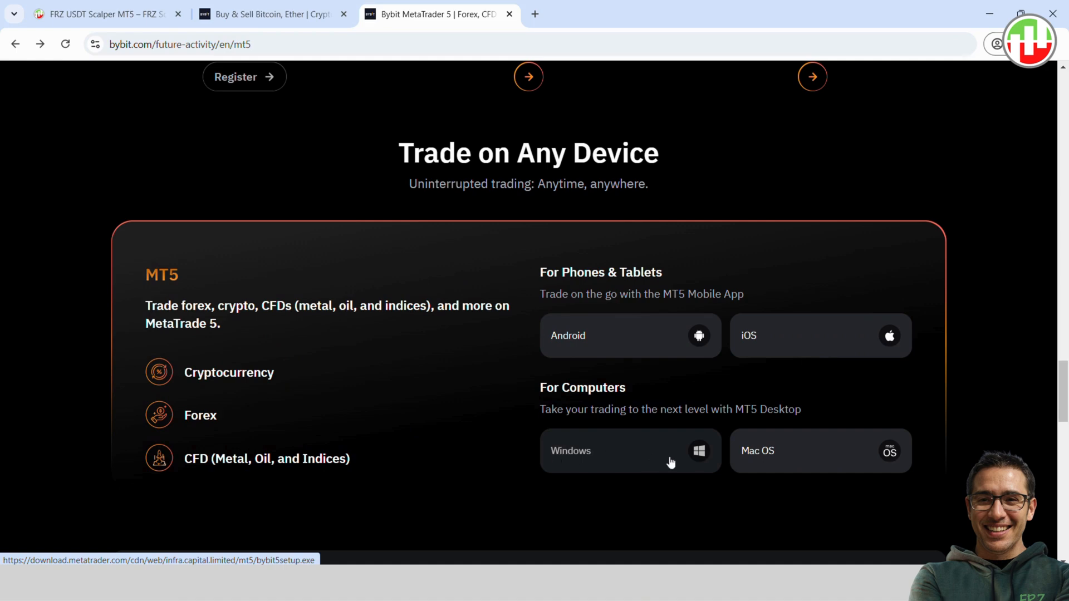
{"action": "mouse_move", "coordinate": [647, 462]}
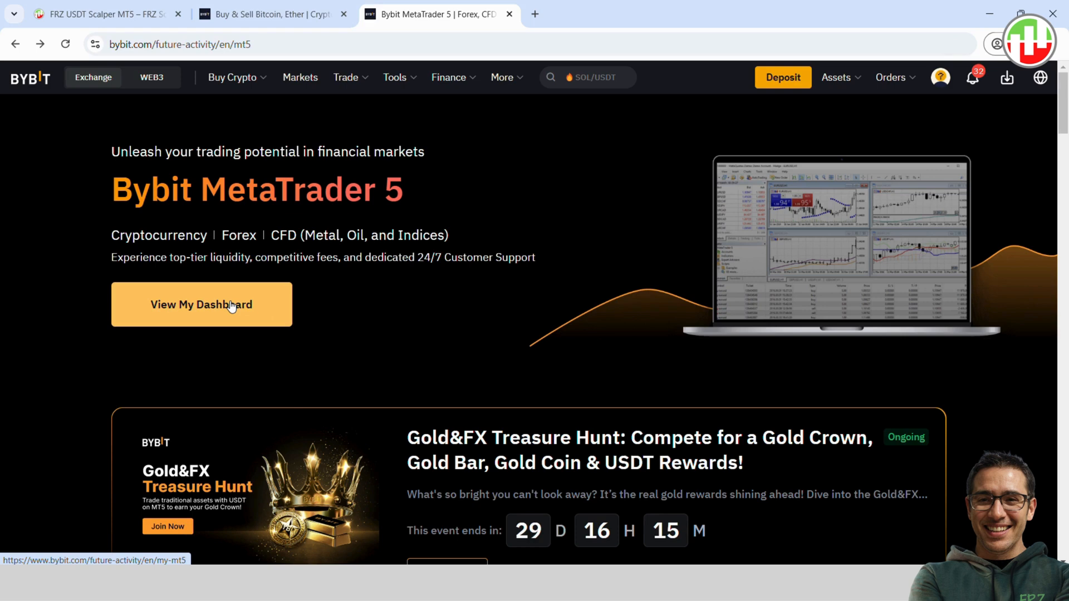
{"action": "left_click", "coordinate": [201, 304]}
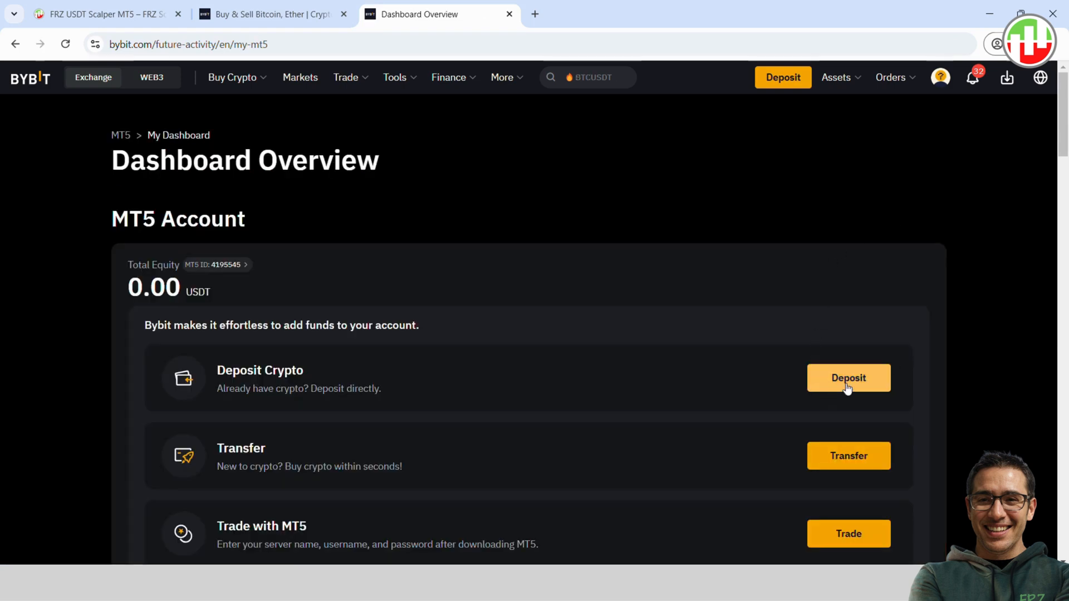
{"action": "left_click", "coordinate": [848, 378]}
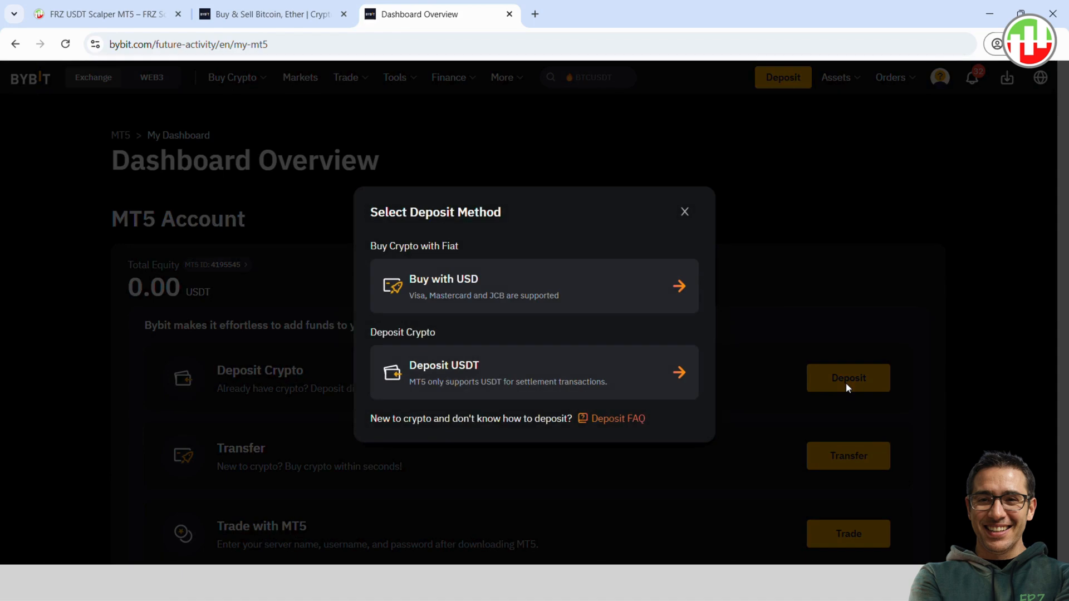
{"action": "mouse_move", "coordinate": [646, 380]}
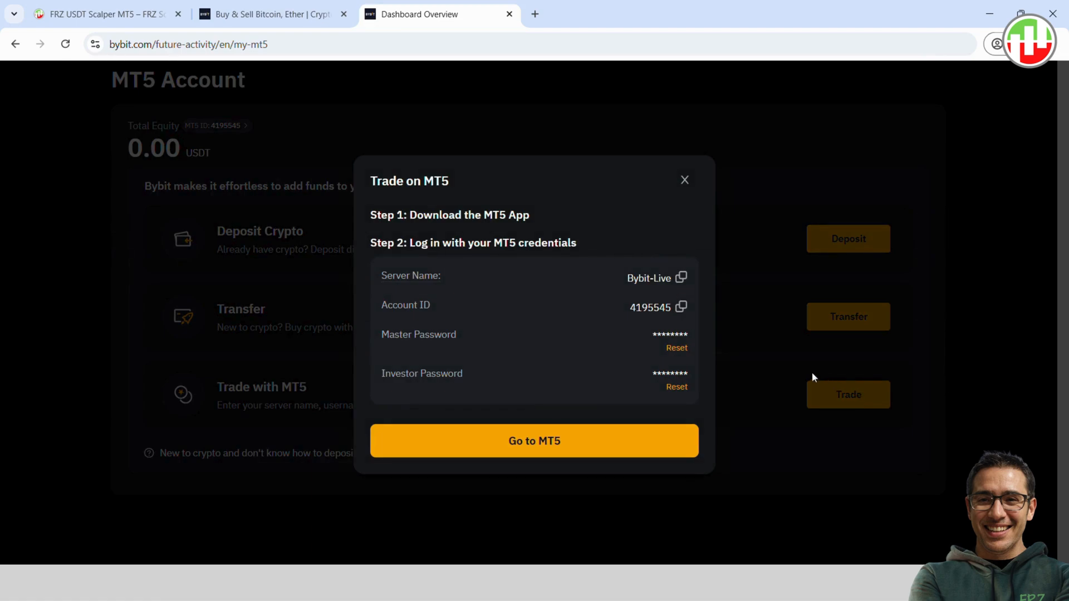
{"action": "mouse_move", "coordinate": [514, 350]}
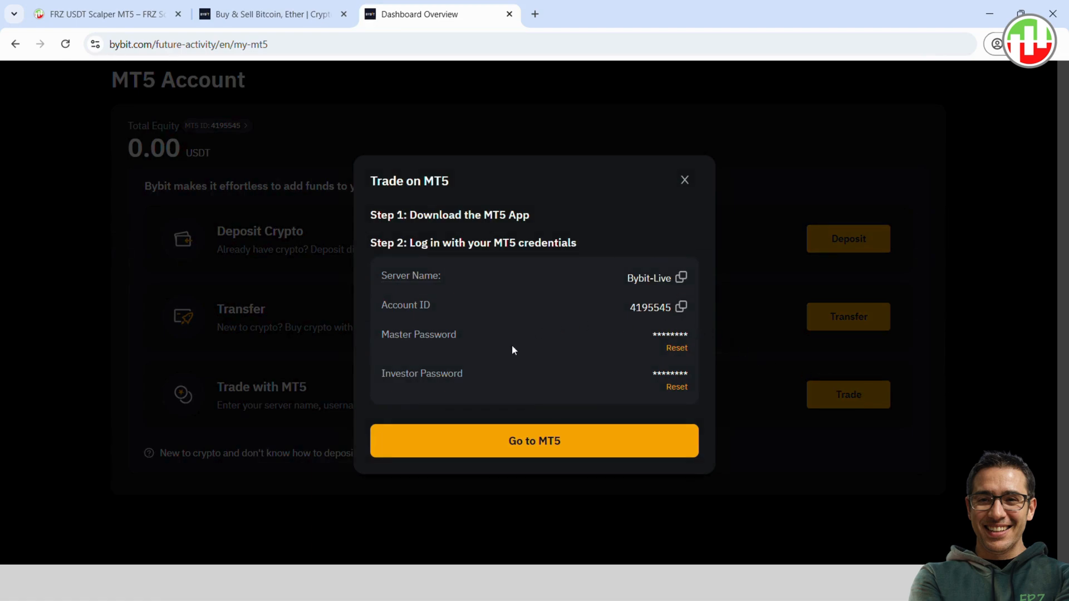
{"action": "left_click", "coordinate": [534, 441]}
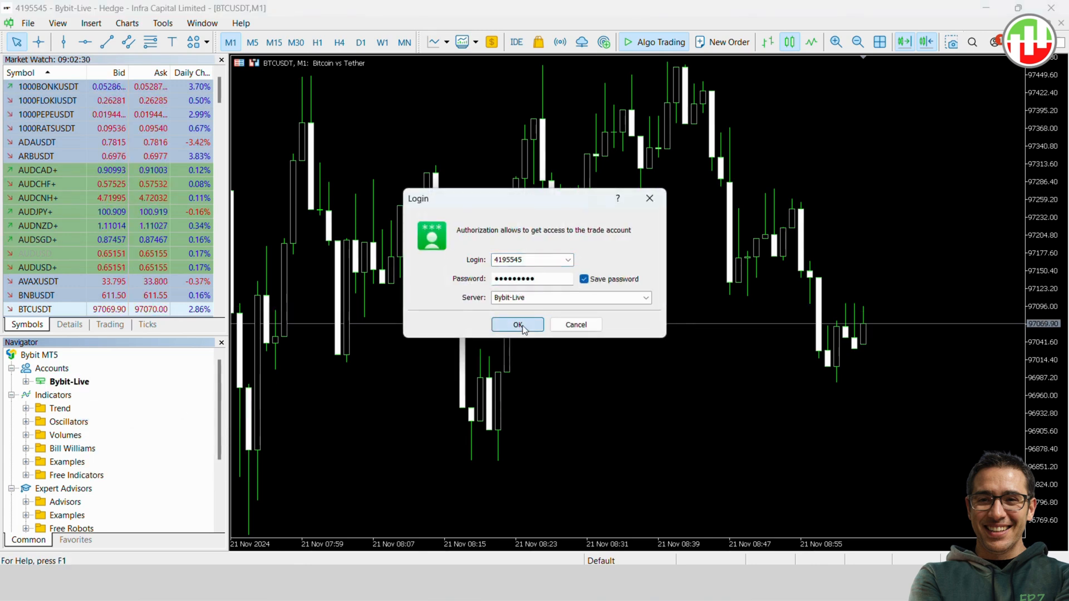
Log in to the Bybit-Live server from the MT5 Login dialog and open the Tools menu
{"action": "left_click", "coordinate": [517, 325]}
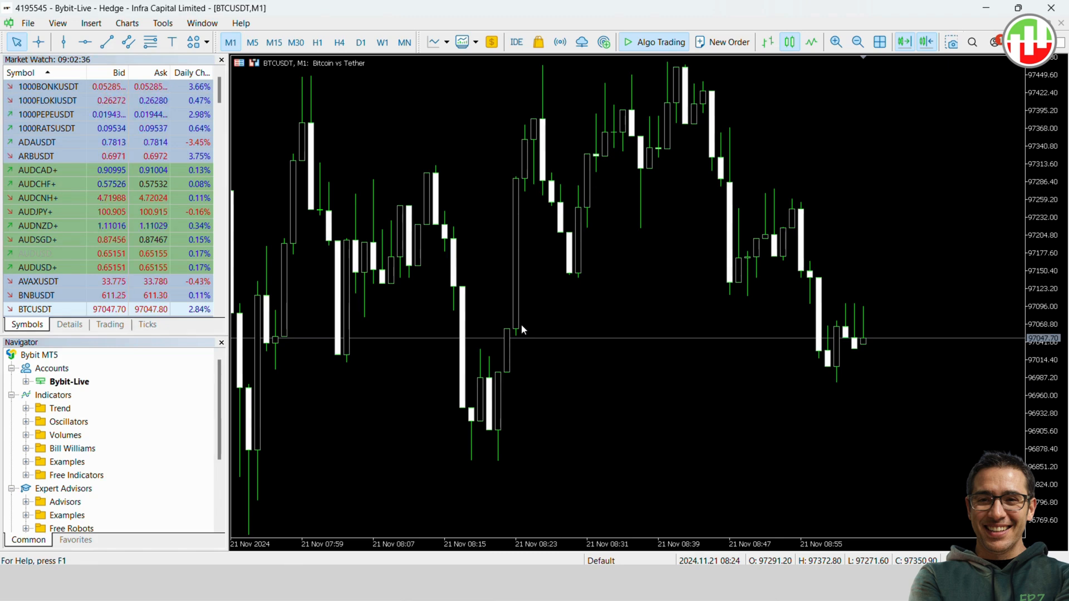
{"action": "left_click", "coordinate": [162, 22]}
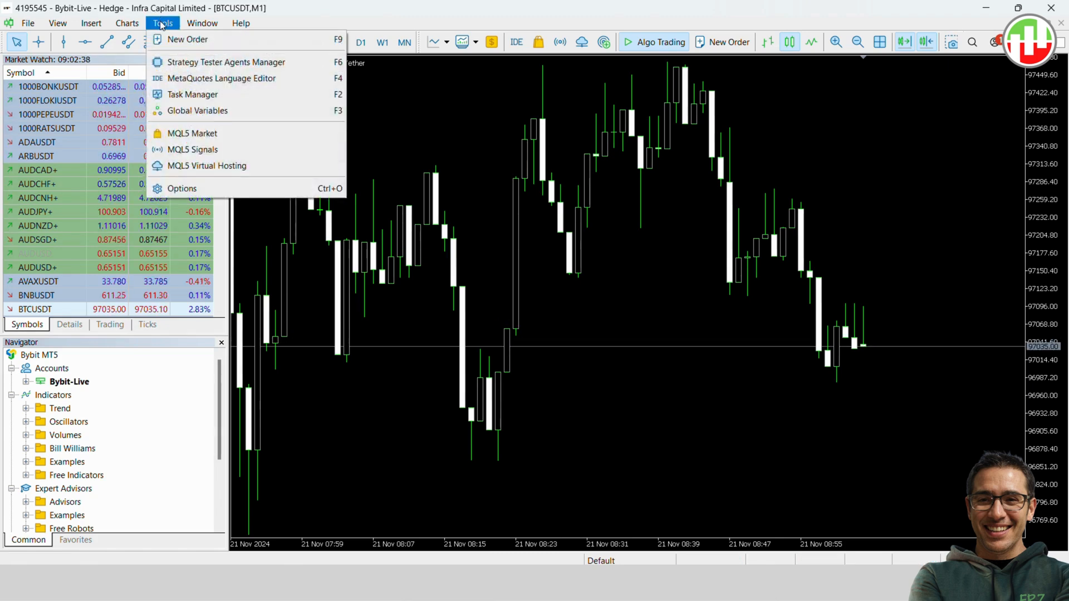
{"action": "left_click", "coordinate": [182, 189]}
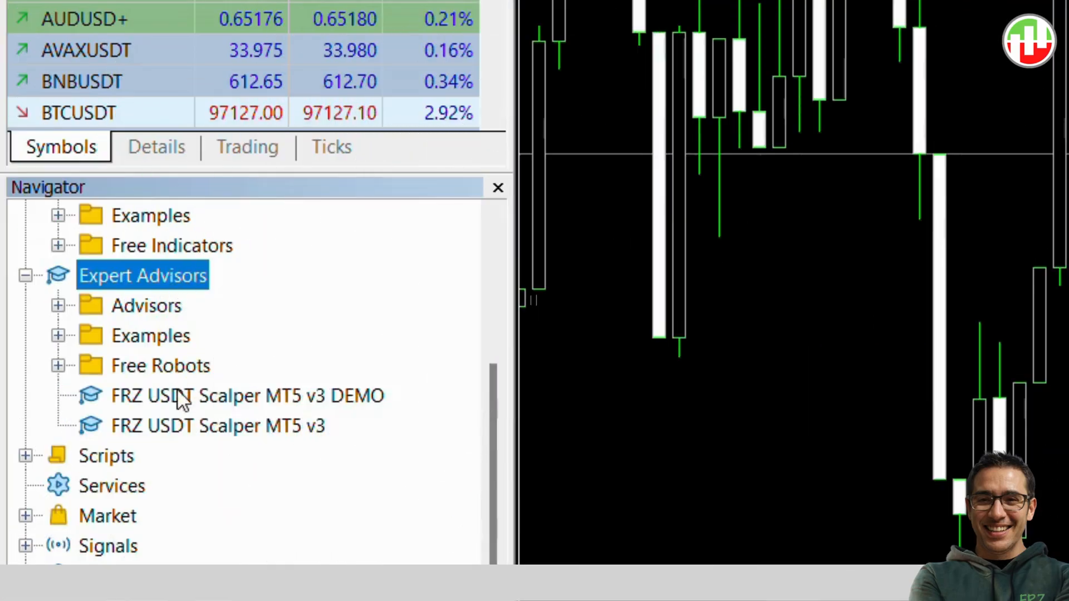
Attach FRZ USDT Scalper MT5 v3 to the BTCUSDT chart and confirm its Inputs settings
{"action": "left_click", "coordinate": [217, 426]}
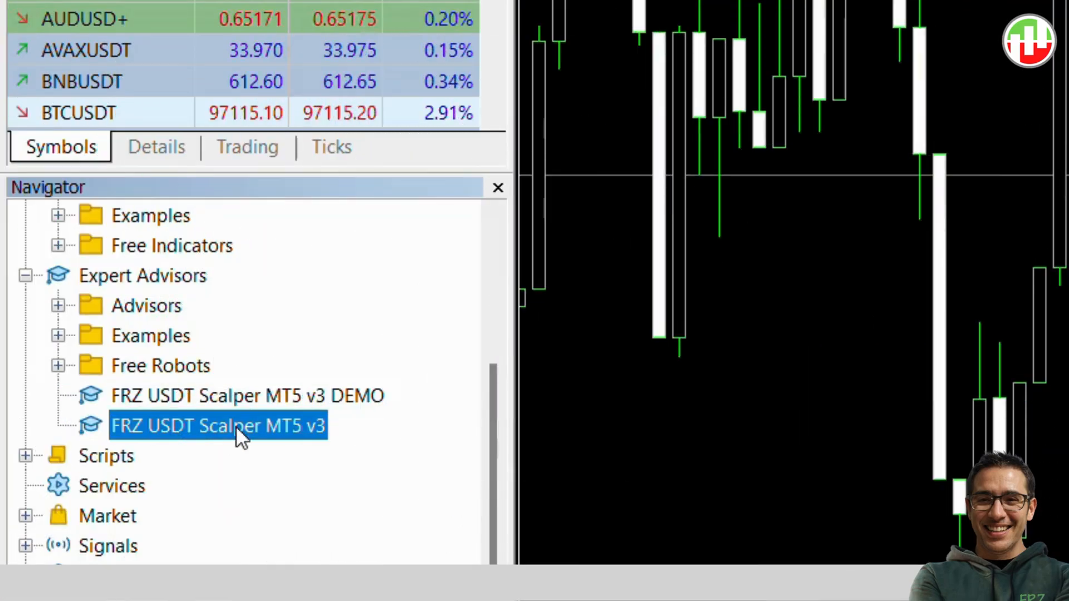
{"action": "double_click", "coordinate": [216, 426]}
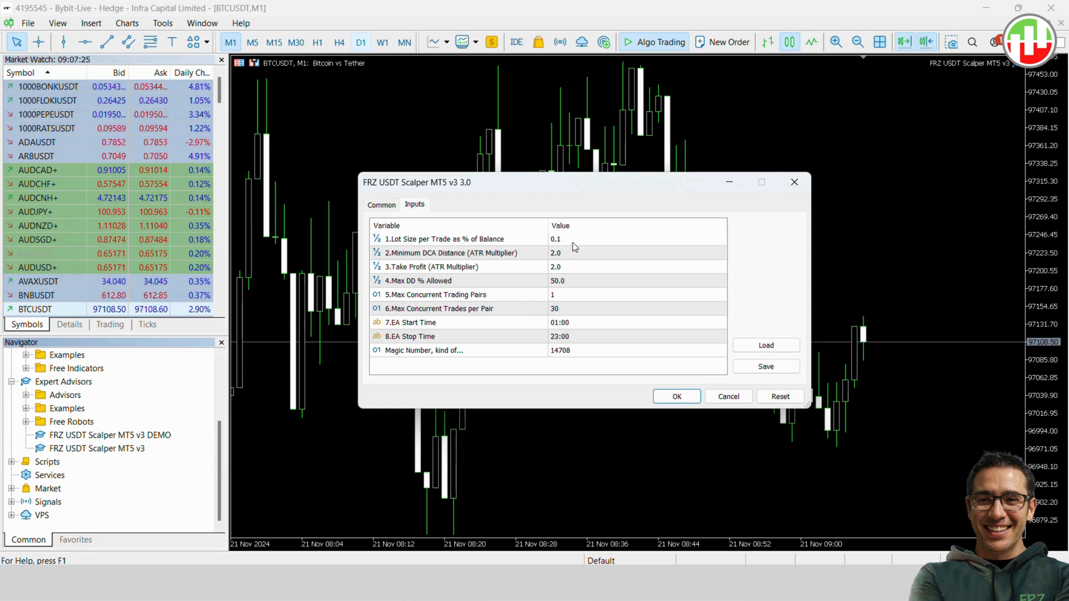
{"action": "left_click", "coordinate": [477, 281]}
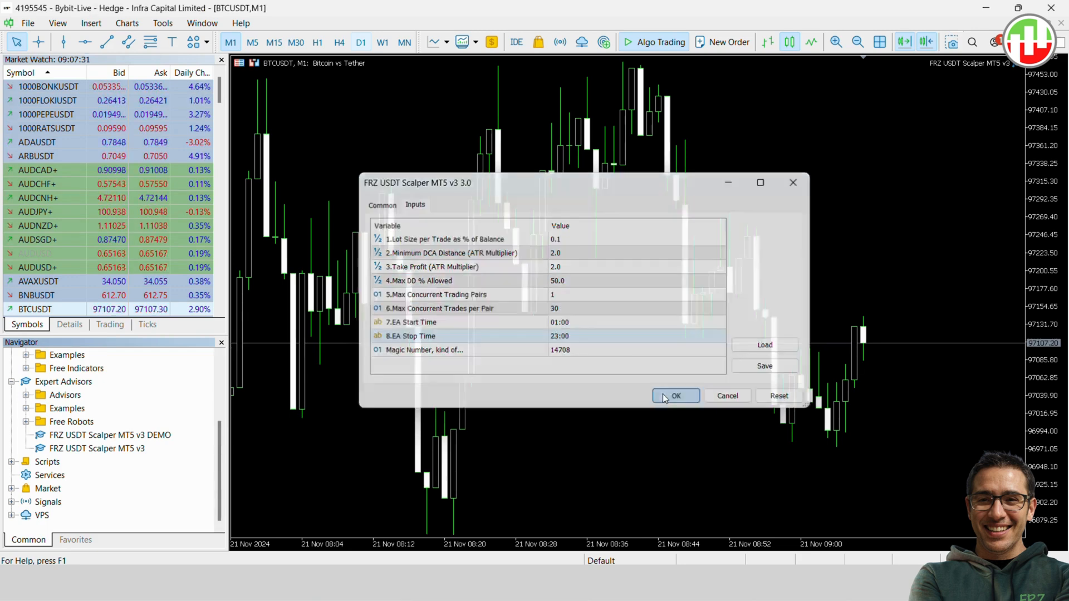
{"action": "left_click", "coordinate": [675, 395]}
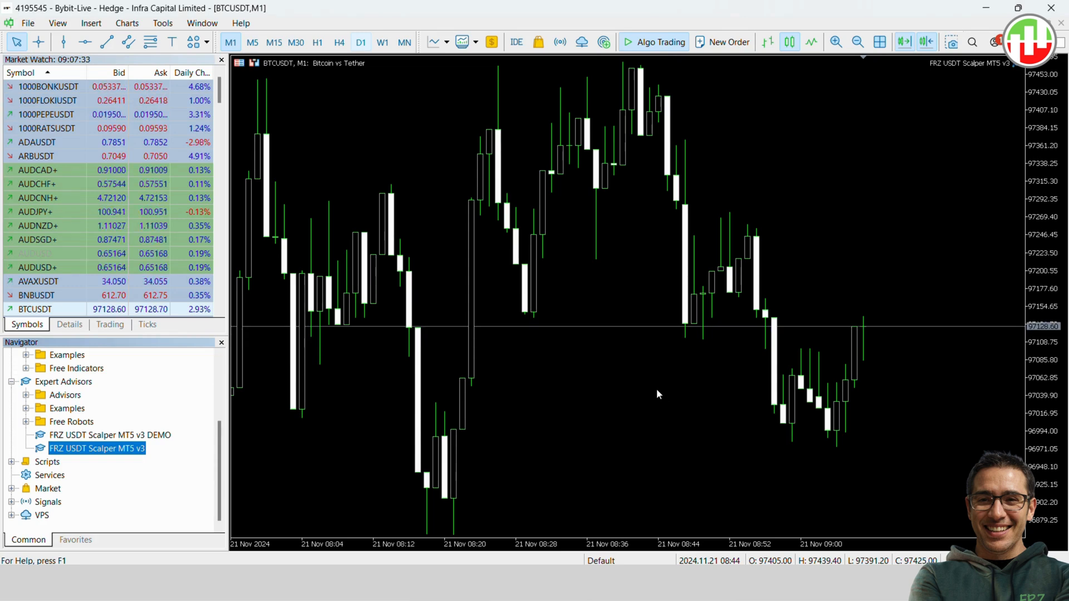
Save the chart as the default template and open ADAUSDT, ARBUSDT and AVAXUSDT charts
{"action": "right_click", "coordinate": [658, 394]}
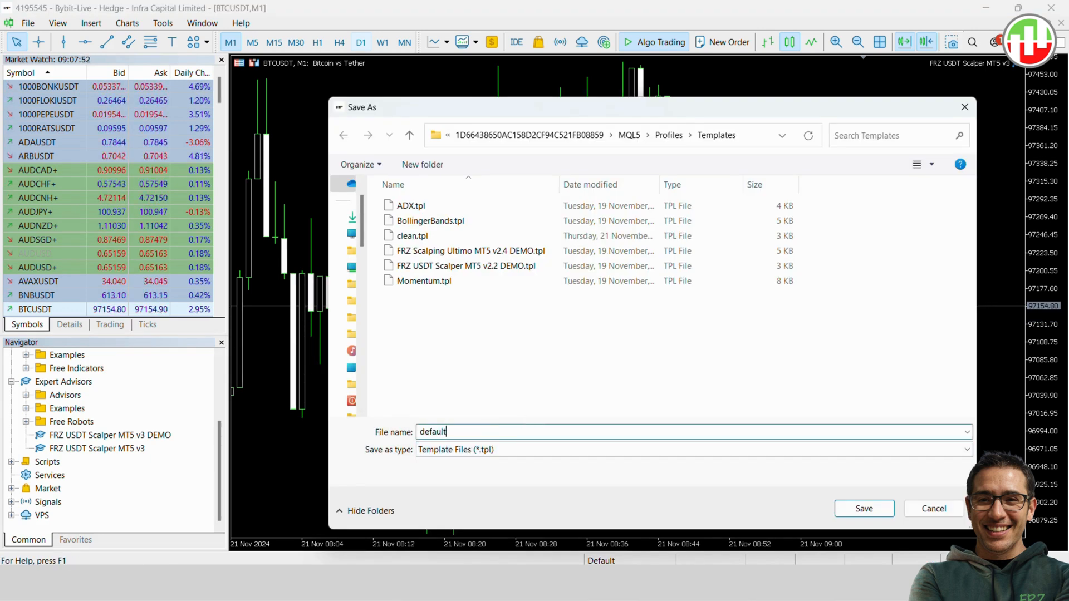
{"action": "left_click", "coordinate": [863, 508]}
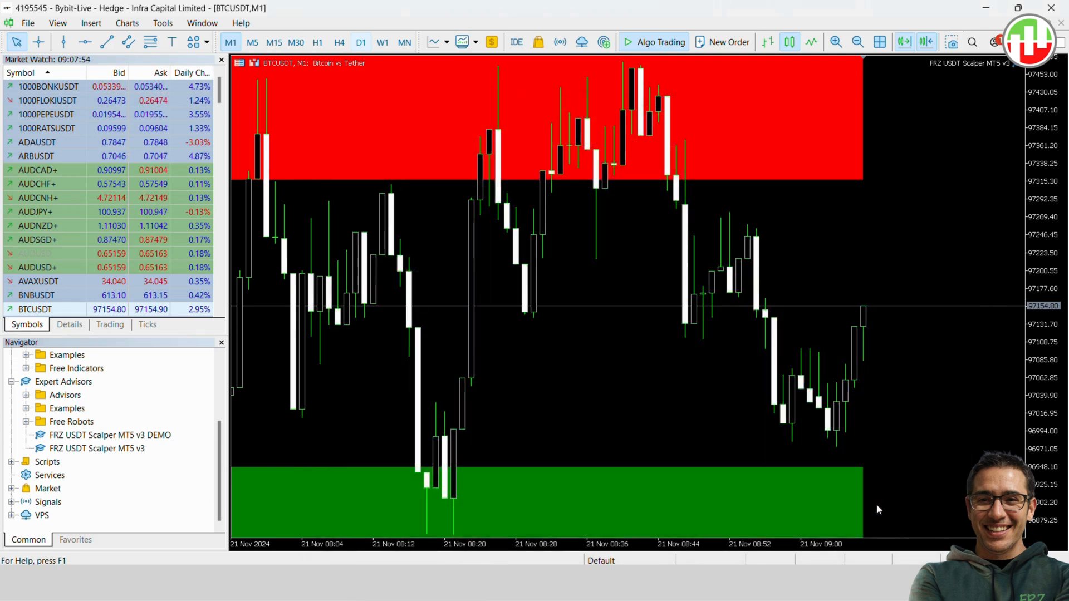
{"action": "mouse_move", "coordinate": [91, 162]}
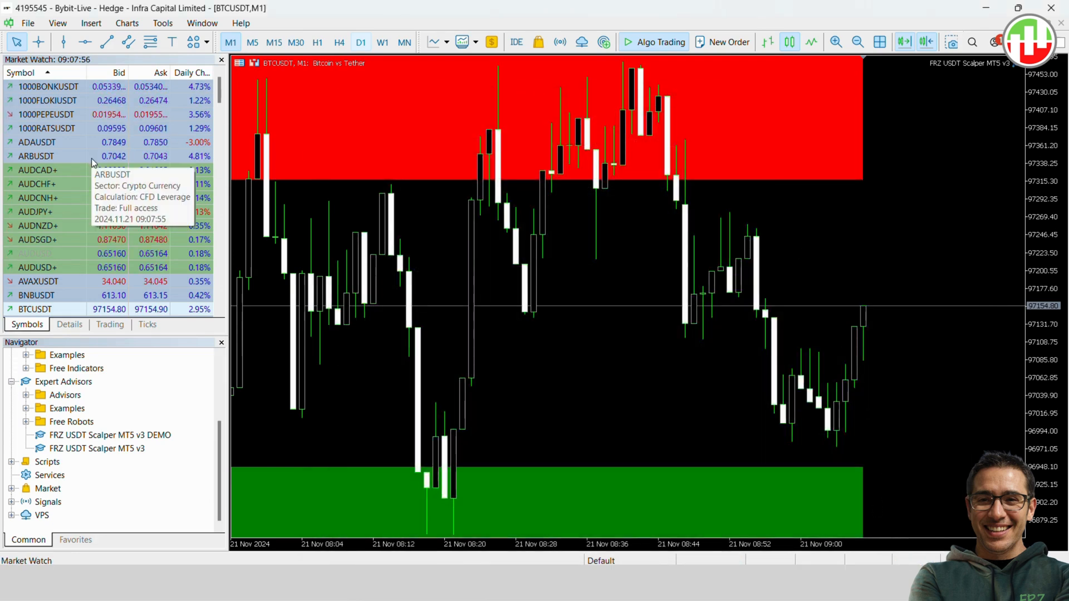
{"action": "right_click", "coordinate": [36, 142]}
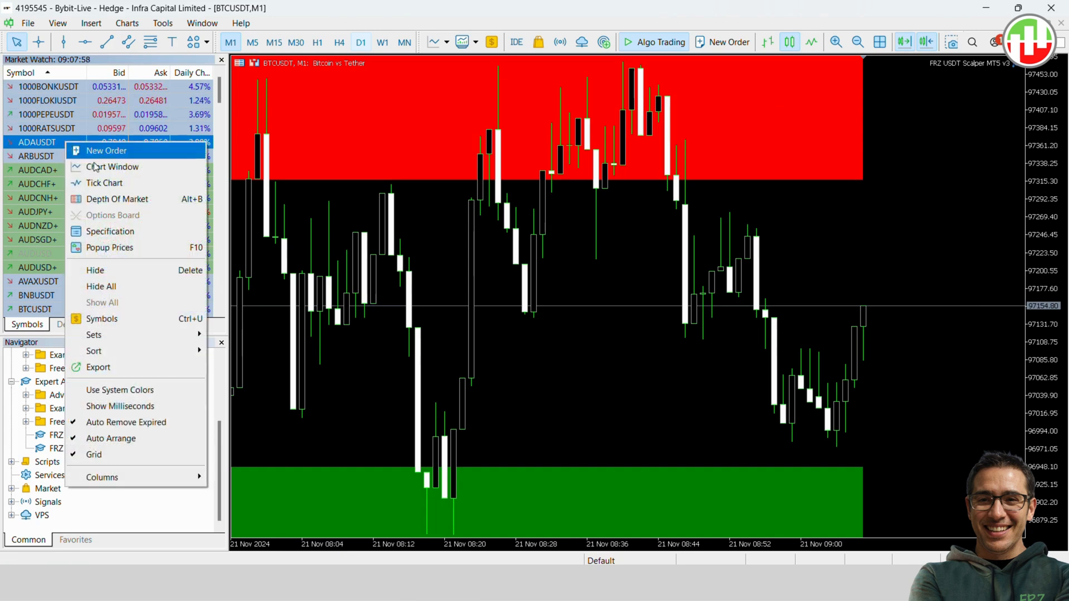
{"action": "left_click", "coordinate": [112, 167]}
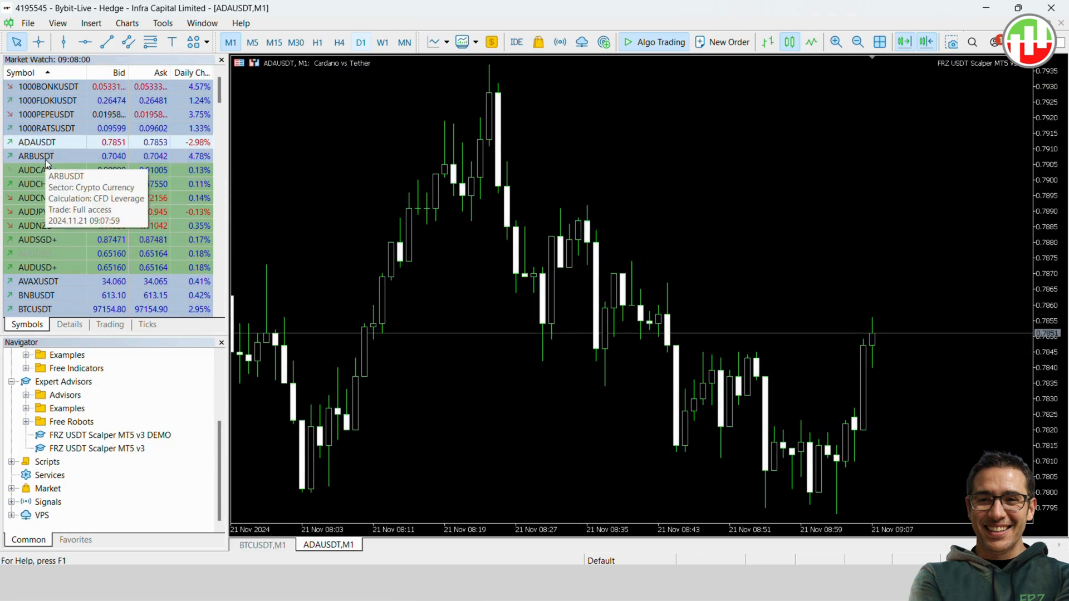
{"action": "double_click", "coordinate": [35, 155]}
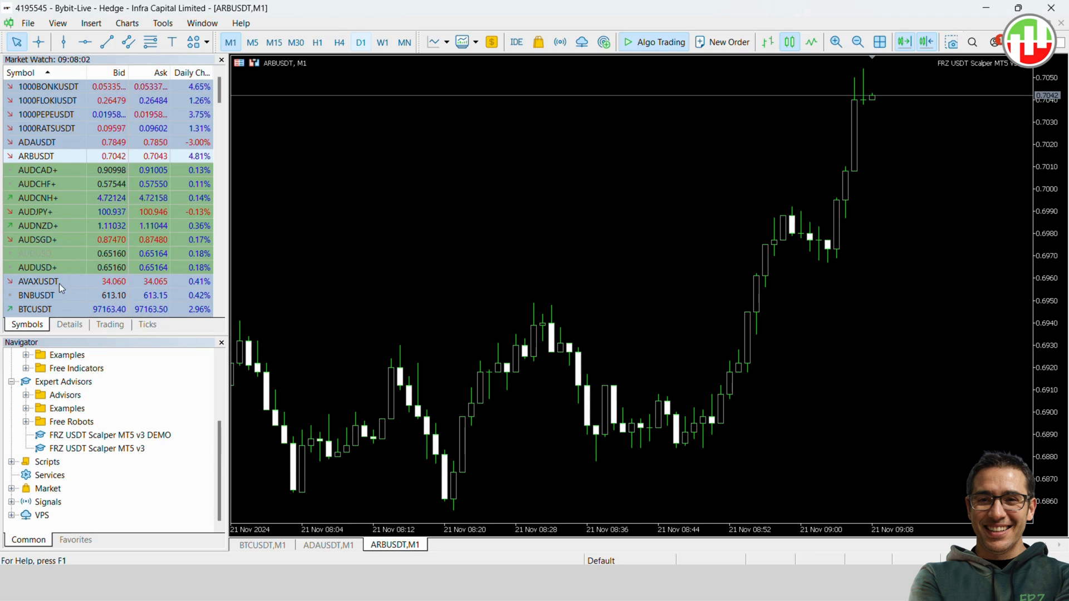
{"action": "double_click", "coordinate": [38, 280]}
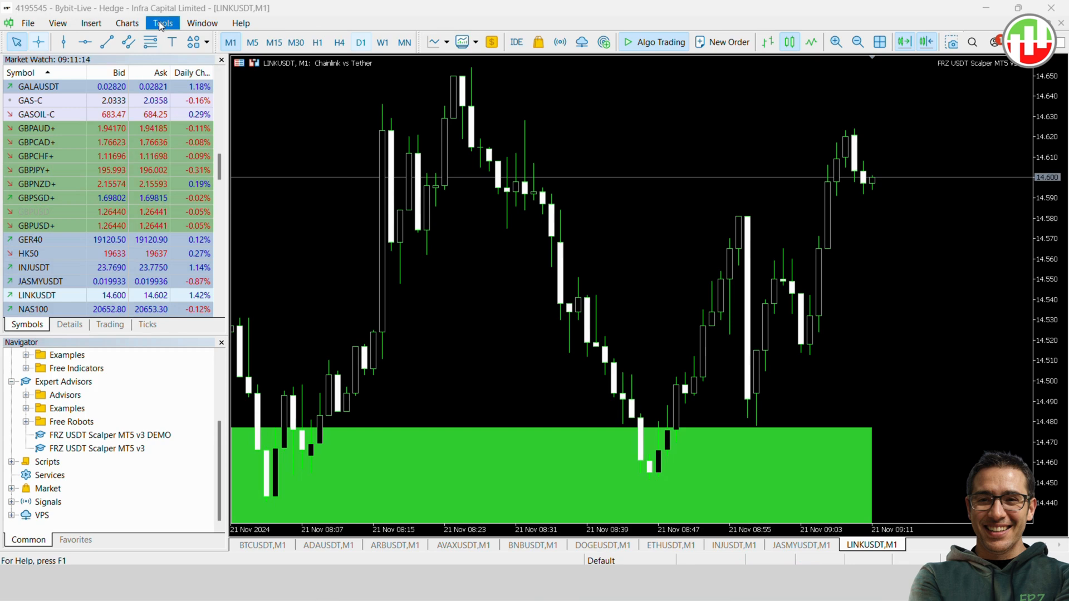
Start a visual Strategy Tester run of FRZ USDT Scalper MT5 v3 DEMO on BTCUSDT, 2024.10.24–2024.10.31
{"action": "left_click", "coordinate": [162, 22]}
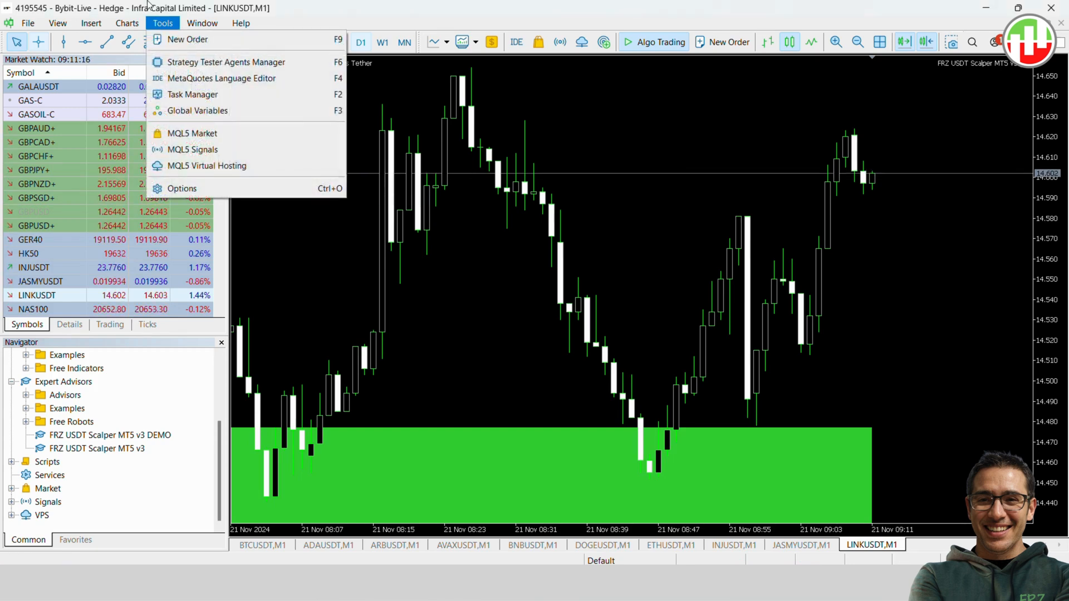
{"action": "left_click", "coordinate": [57, 23]}
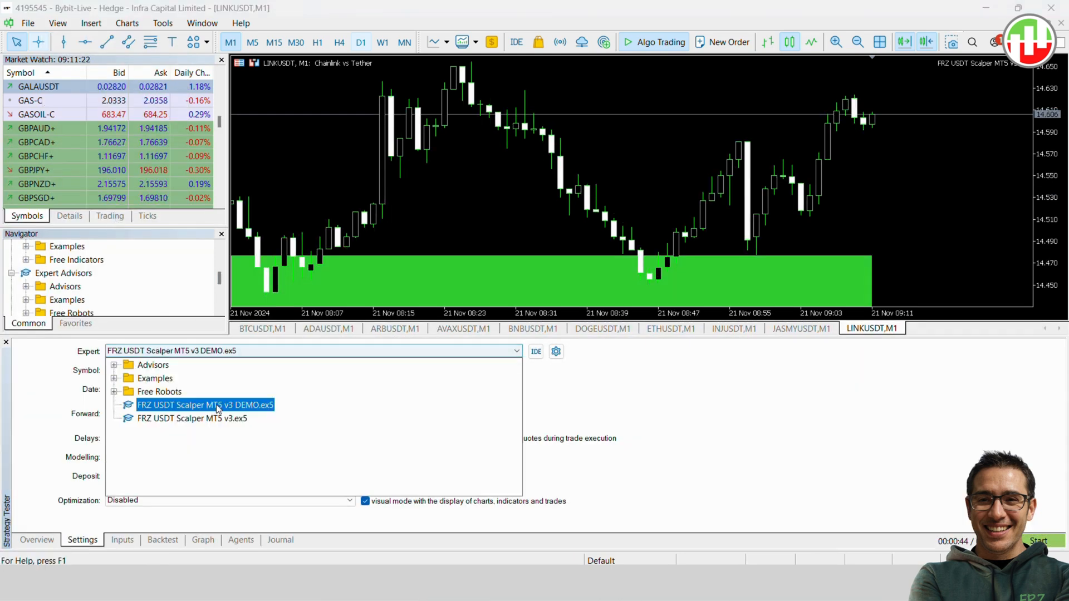
{"action": "left_click", "coordinate": [204, 405]}
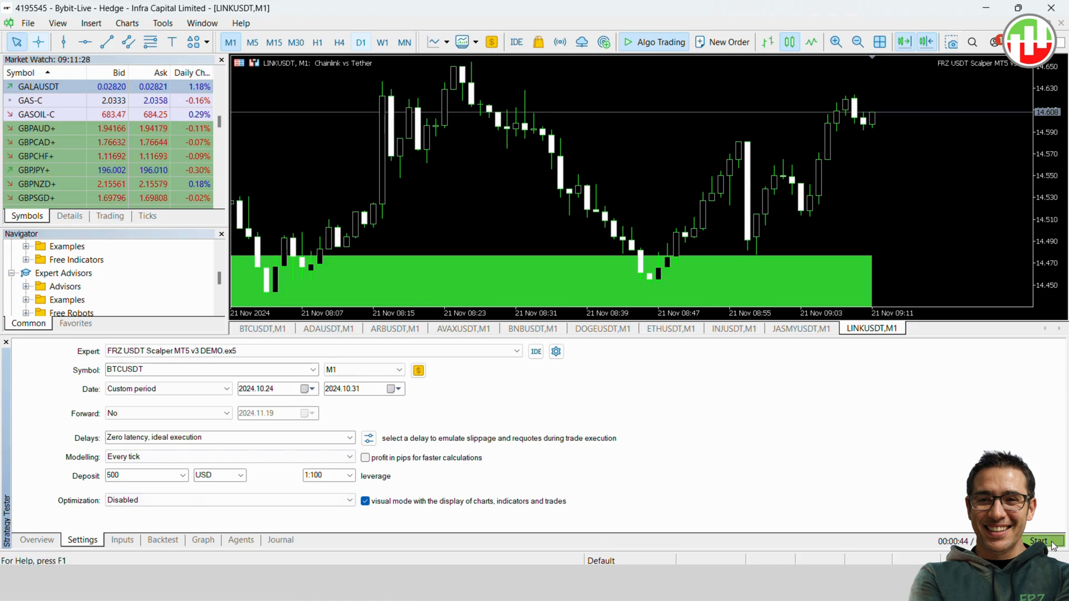
{"action": "left_click", "coordinate": [1037, 541]}
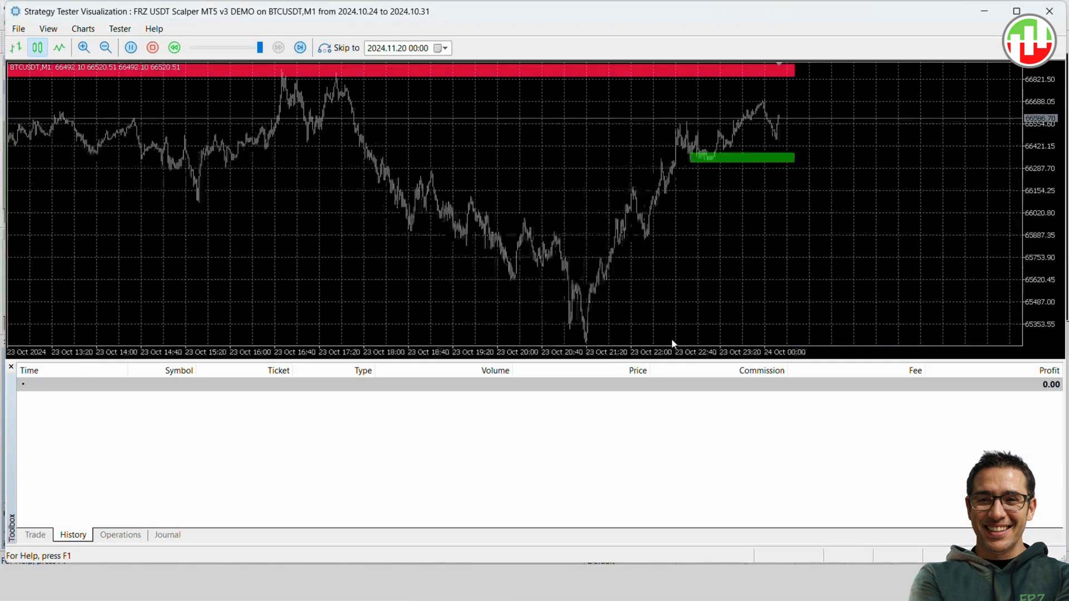